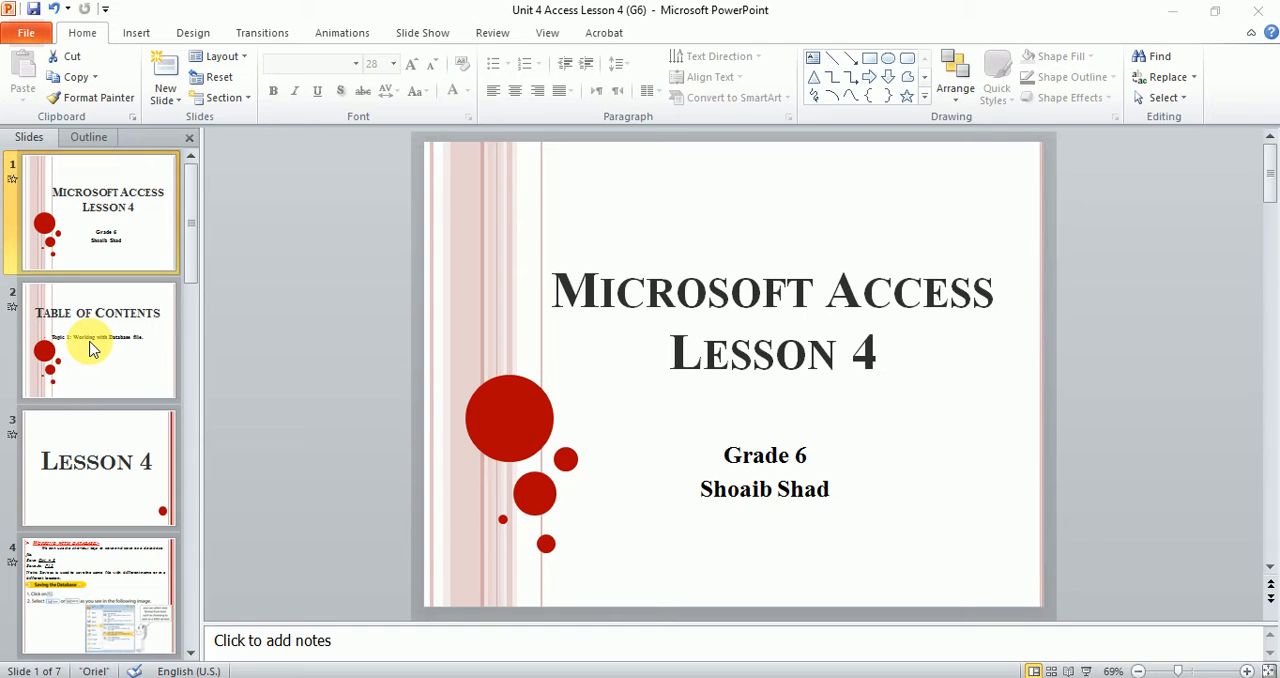
- In Design View, define name and class as Text, age as Number, date of birth as Date/Time
left_click(98, 340)
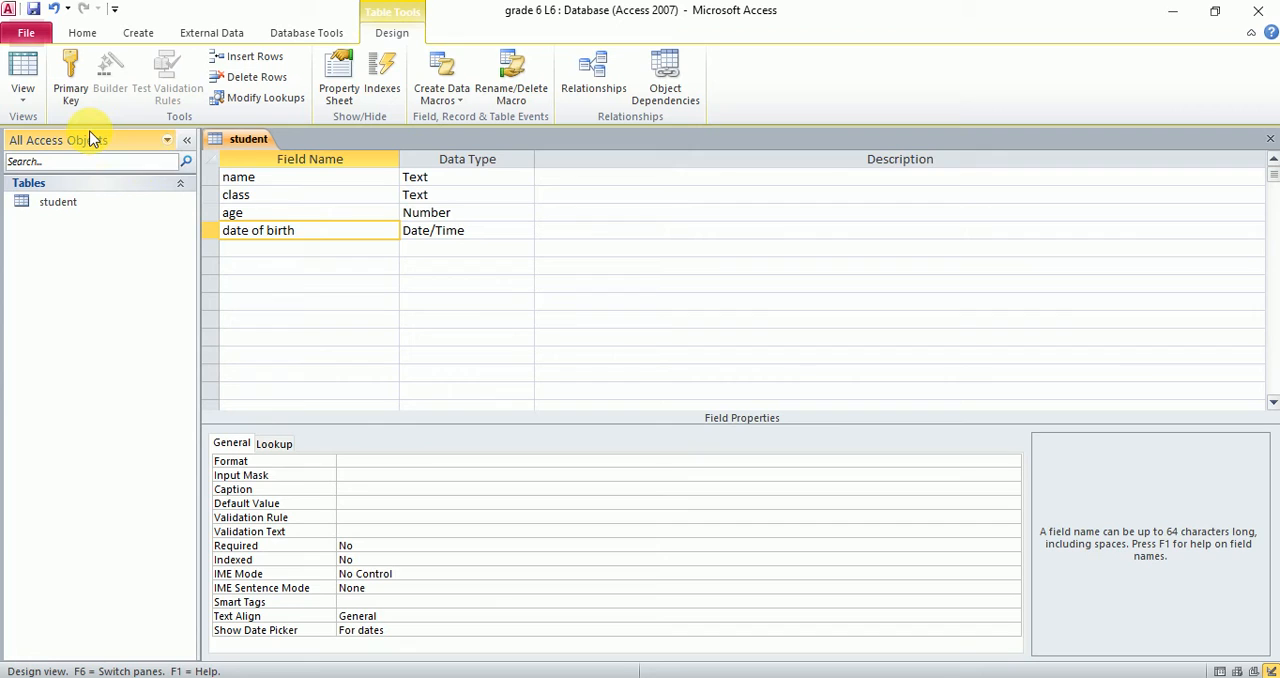
left_click(22, 75)
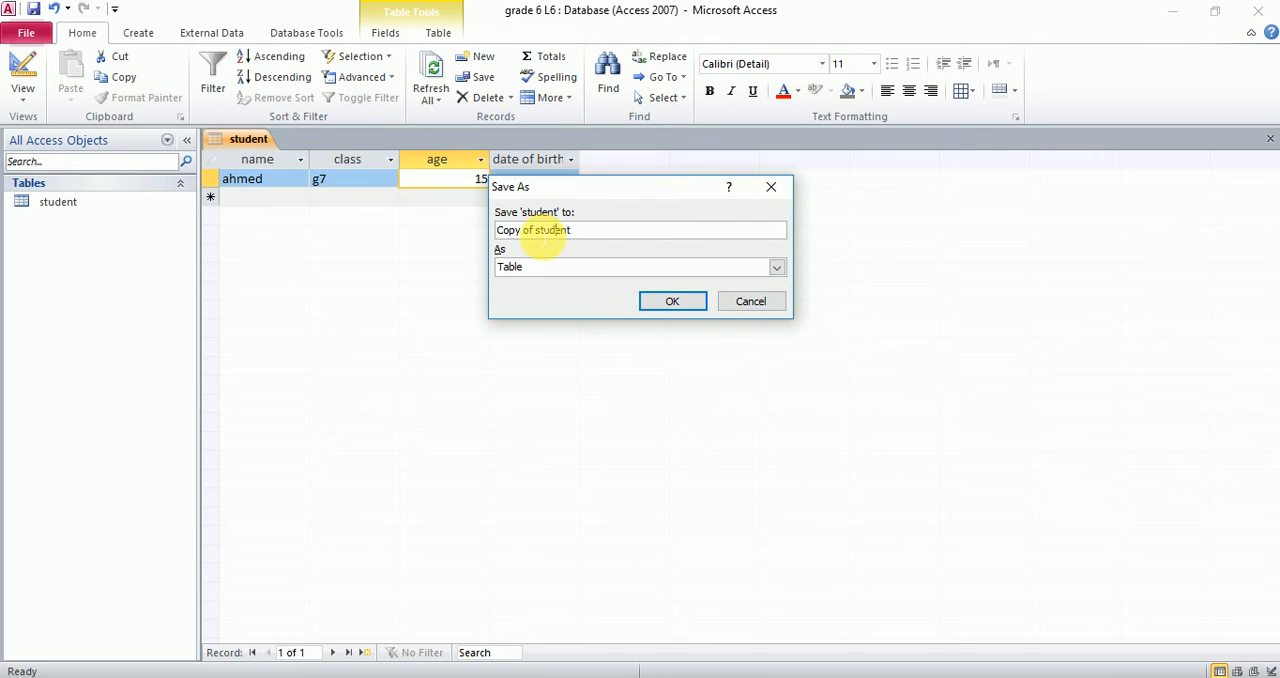
- Confirm saving a copy of the student table as a table
left_click(672, 301)
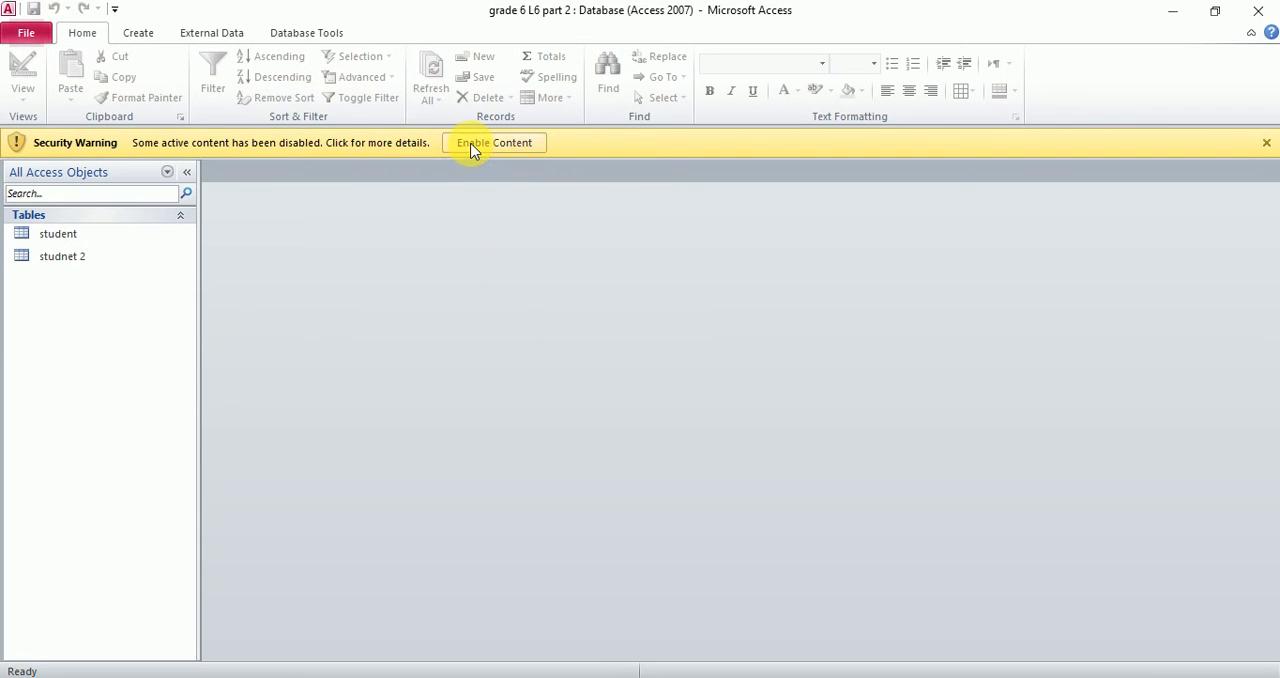
- Enable the database's disabled active content from the security warning bar
left_click(494, 142)
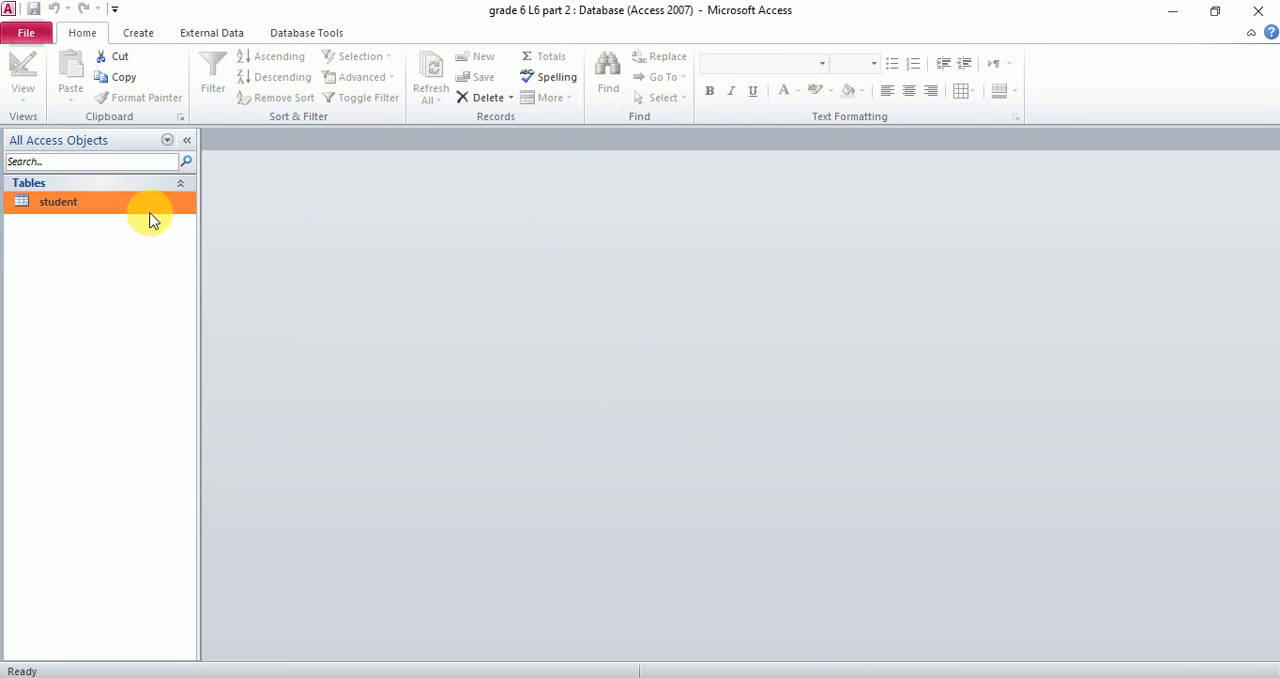